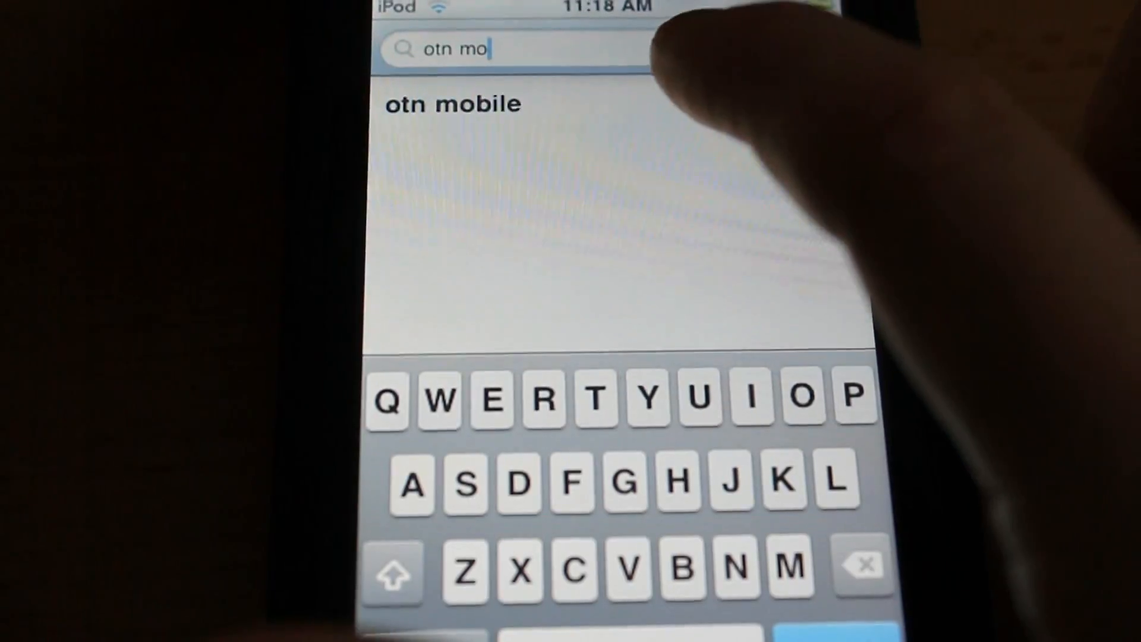
Step: Pick the 'otn mobile' suggestion in the App Store search to find OTN Mobile
{"action": "left_click", "coordinate": [452, 104]}
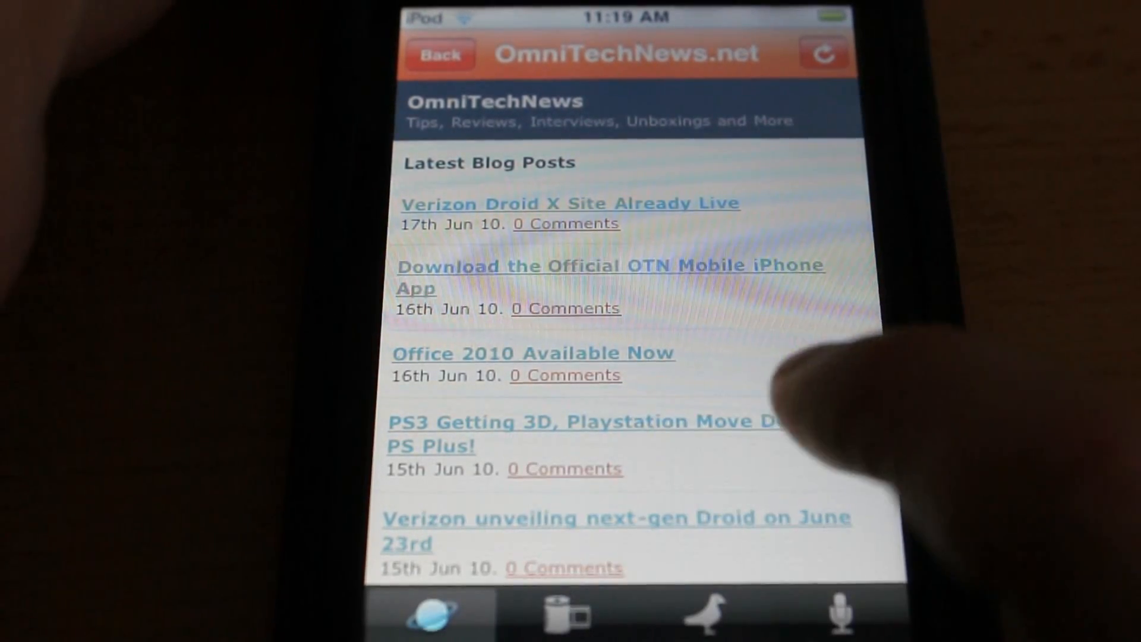
Step: Scroll Latest Blog Posts, open 'Office 2010 Available Now', and scroll through it
{"action": "scroll", "scroll_direction": "down", "scroll_amount": 3}
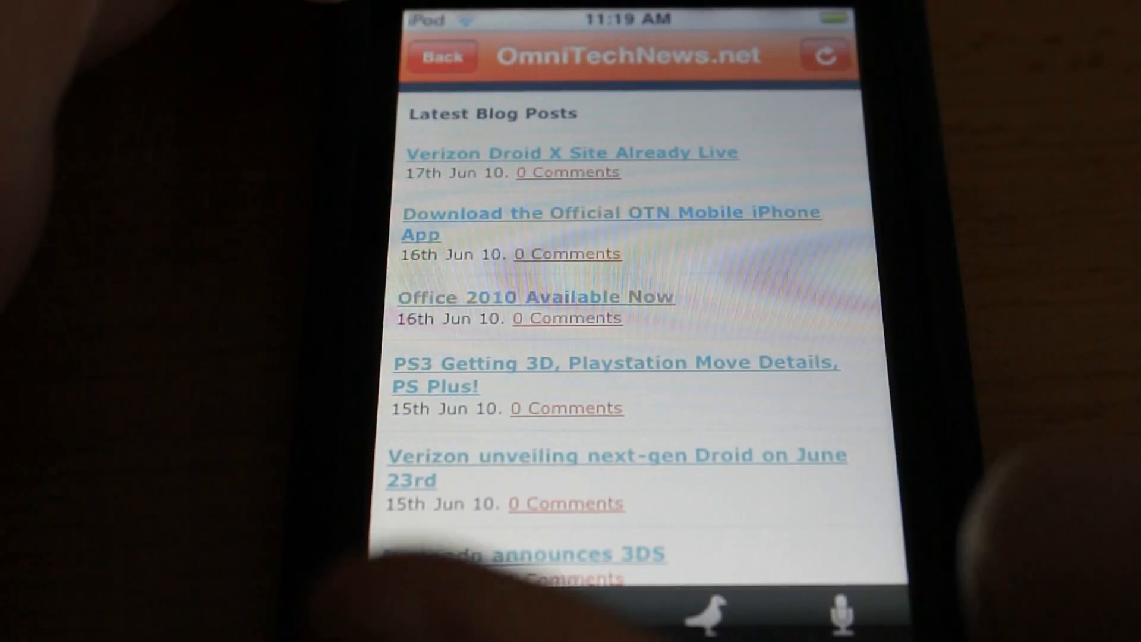
{"action": "left_click", "coordinate": [536, 297]}
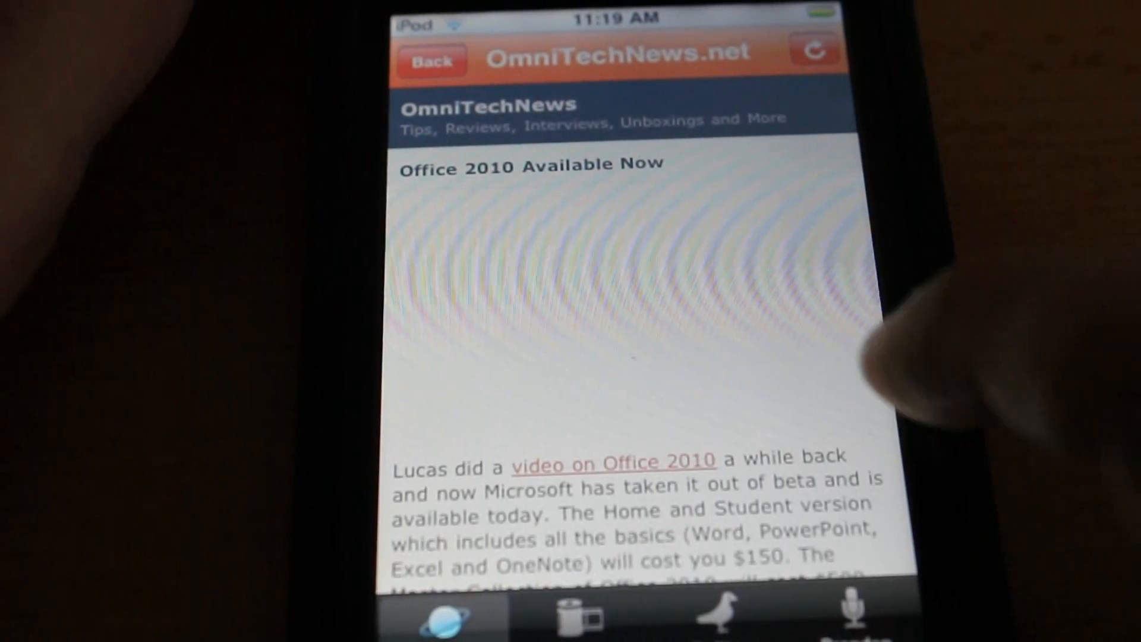
{"action": "scroll", "scroll_direction": "down", "scroll_amount": 3}
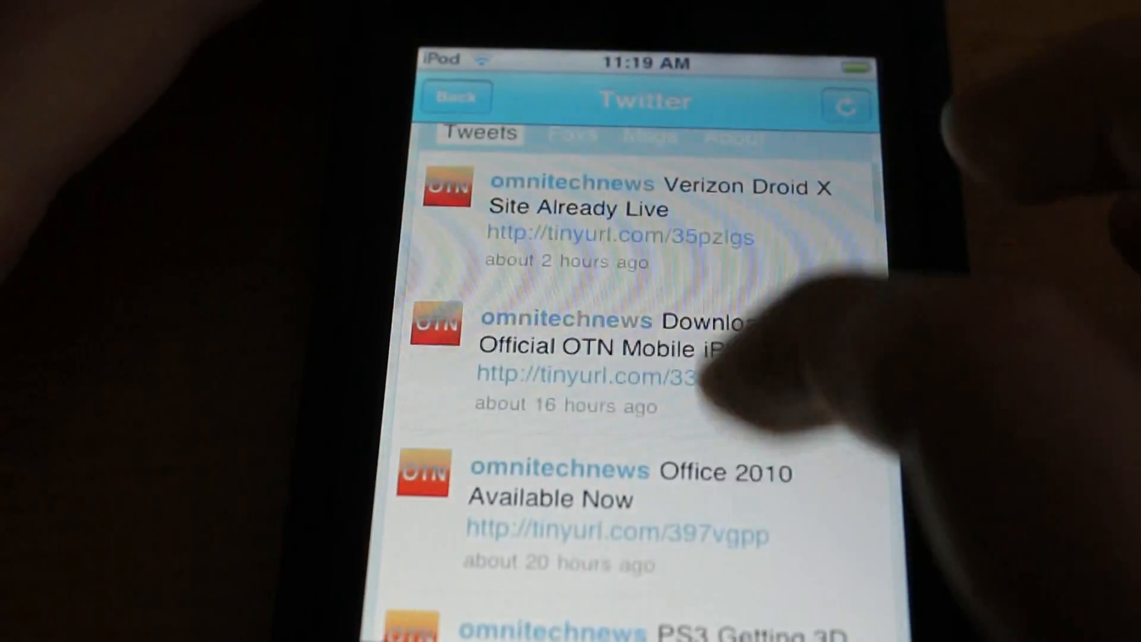
{"action": "scroll", "scroll_direction": "down", "scroll_amount": 3}
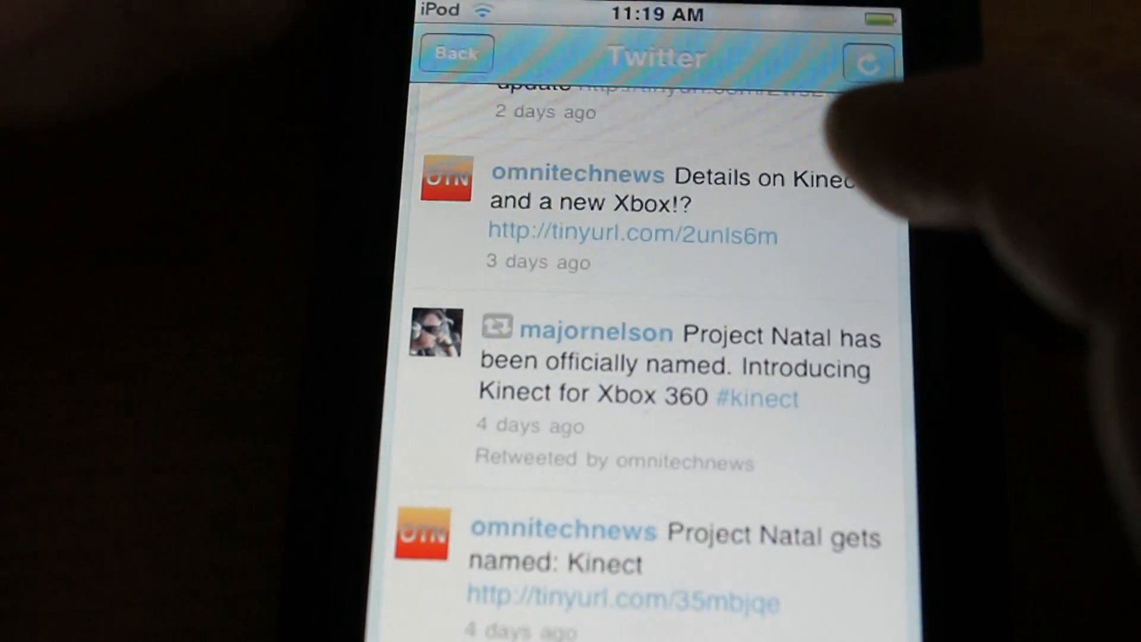
{"action": "scroll", "scroll_direction": "down", "scroll_amount": 3}
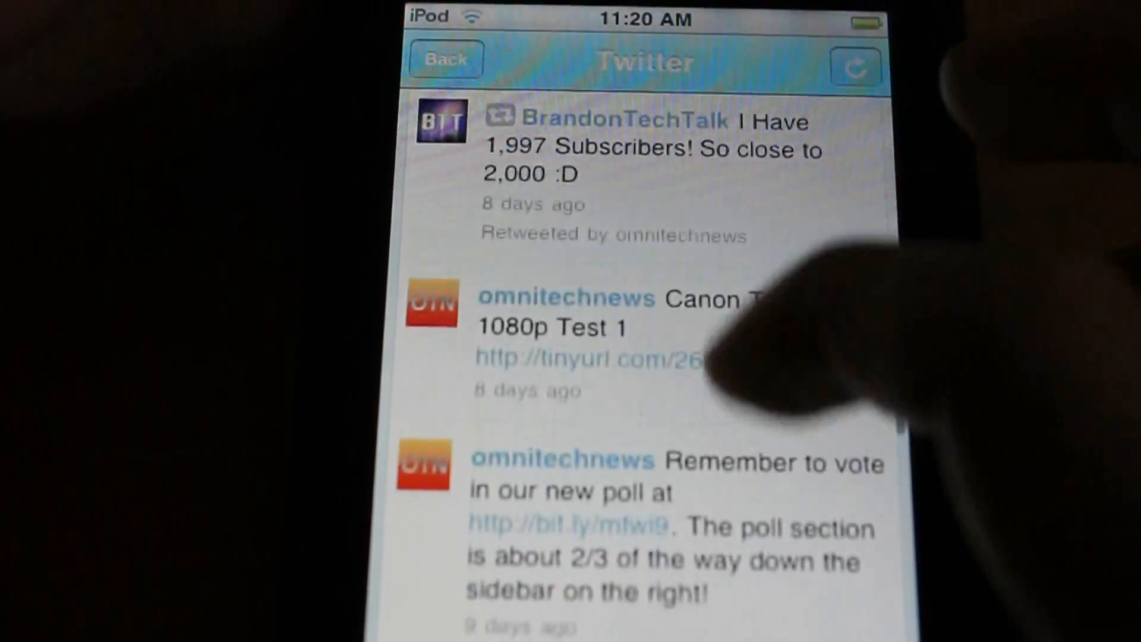
{"action": "scroll", "scroll_direction": "down", "scroll_amount": 3}
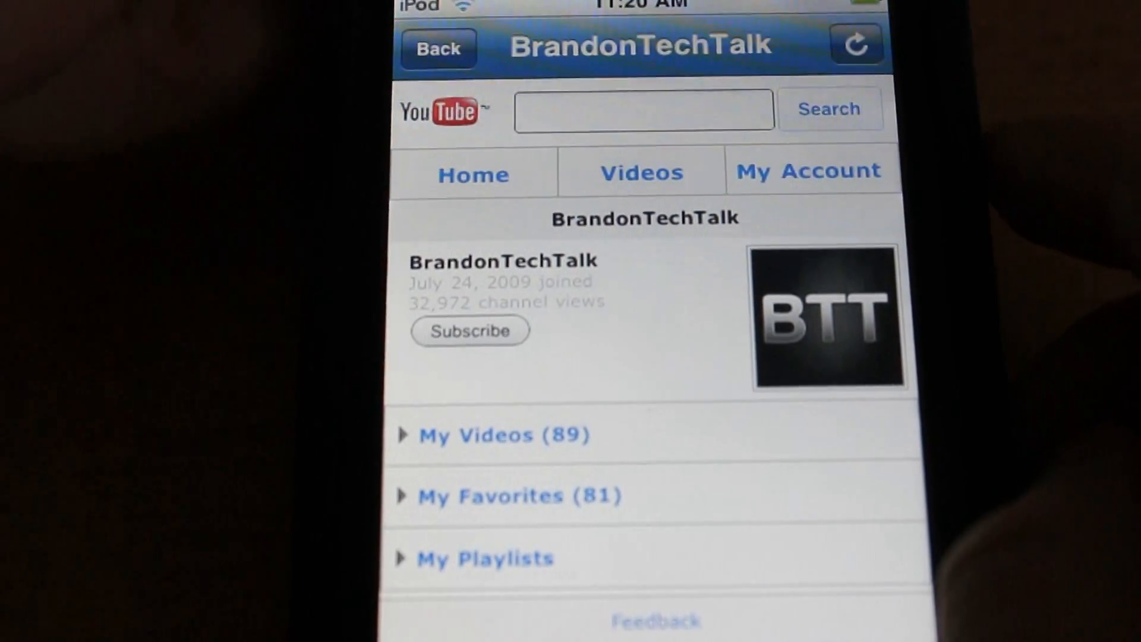
Step: Scroll the BrandonTechTalk channel page, then exit OTN Mobile to the home screen
{"action": "scroll", "scroll_direction": "down", "scroll_amount": 3}
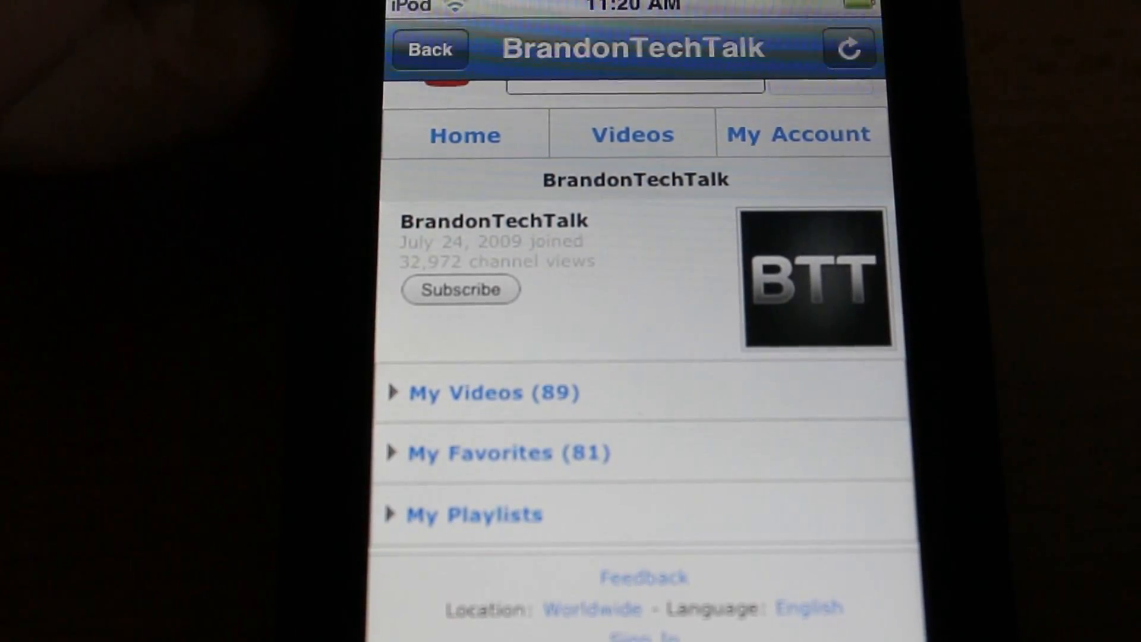
{"action": "key", "text": "home"}
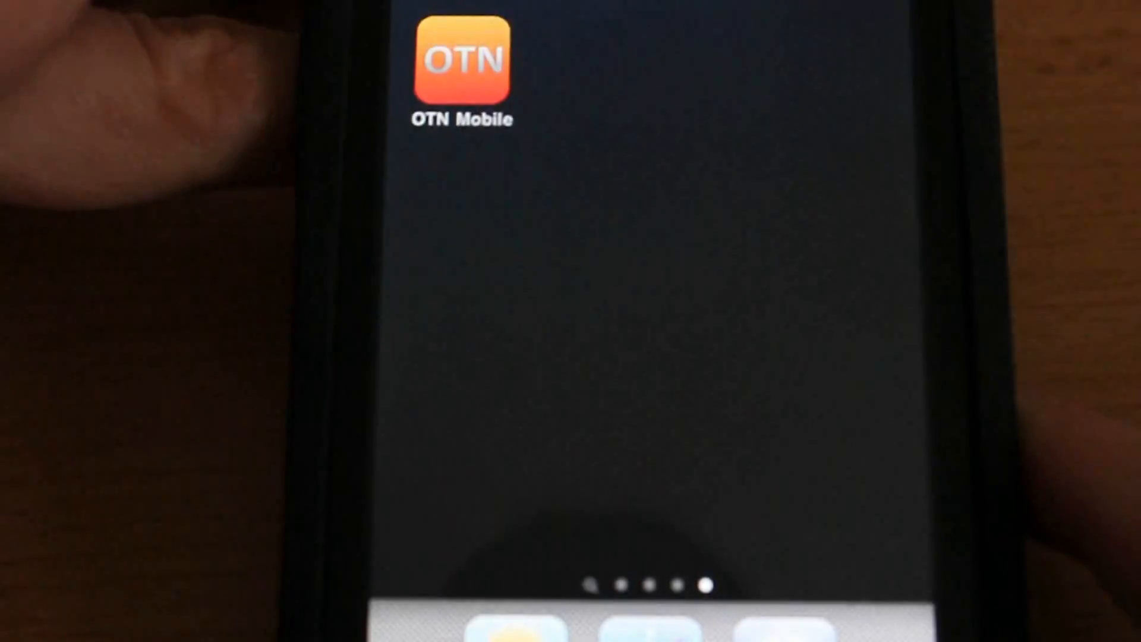